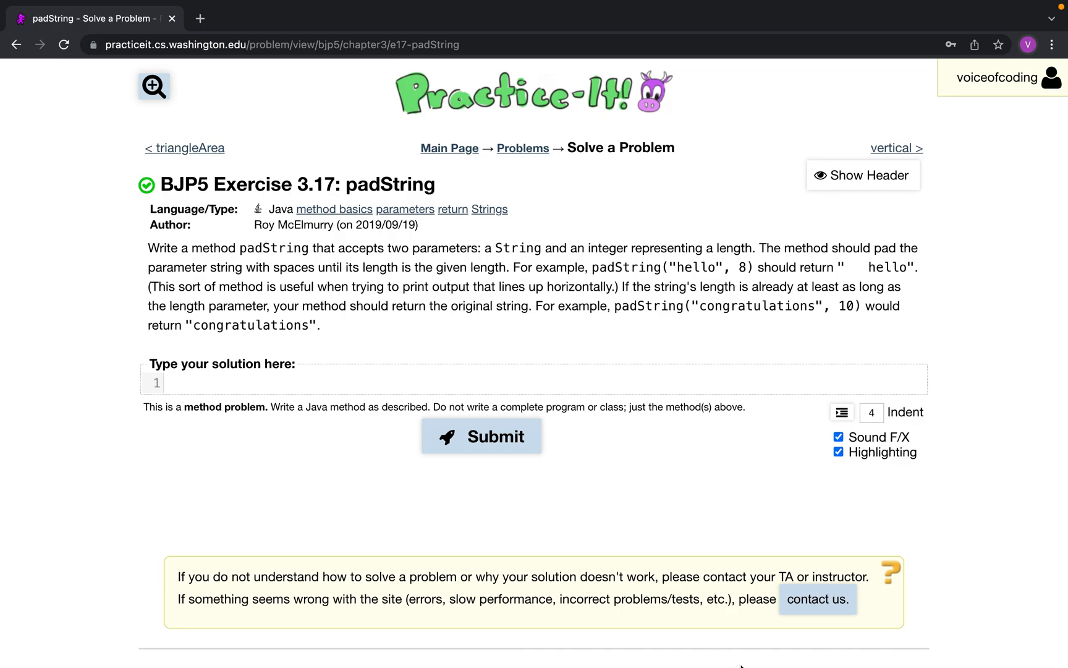
Write the header public String padString(String s, int a){ in the solution box.
{"action": "type", "text": "public"}
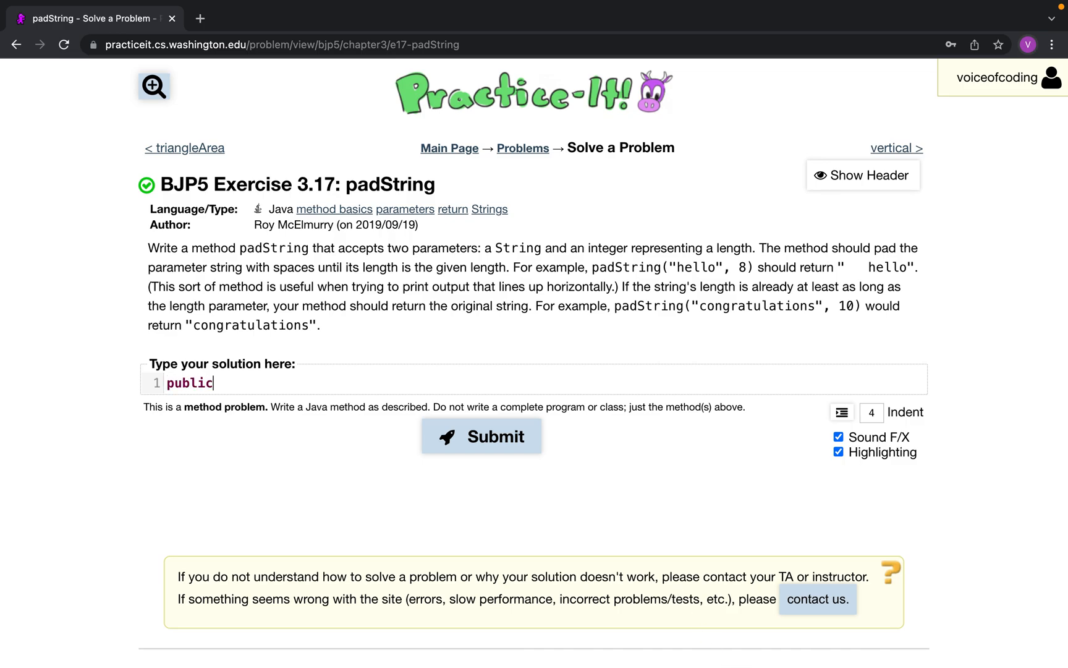
{"action": "type", "text": "St"}
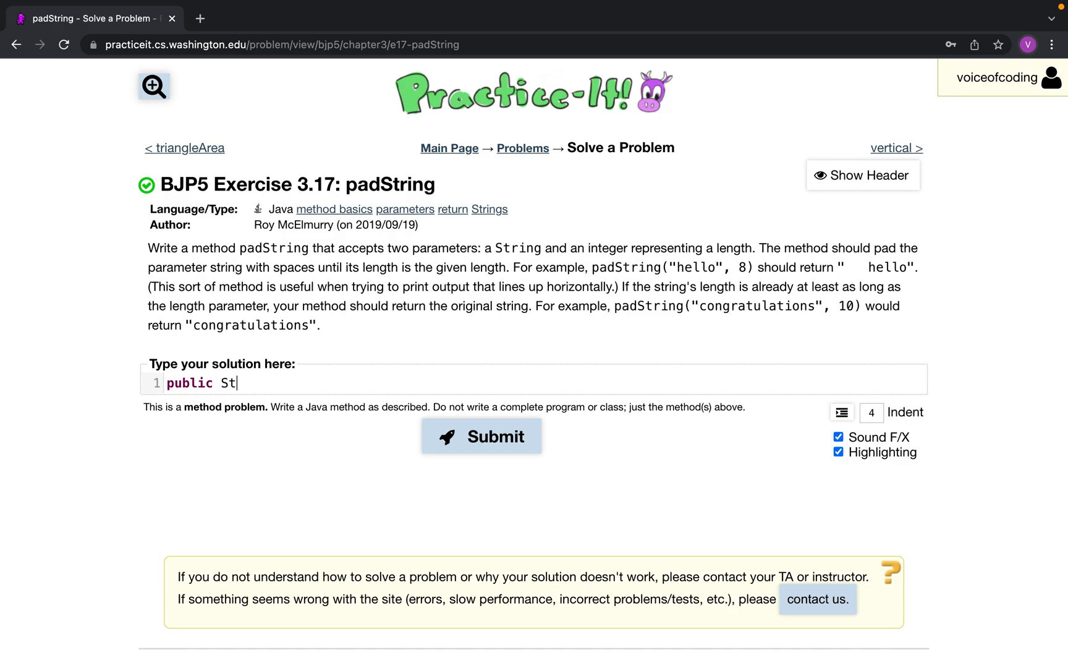
{"action": "type", "text": "ring p"}
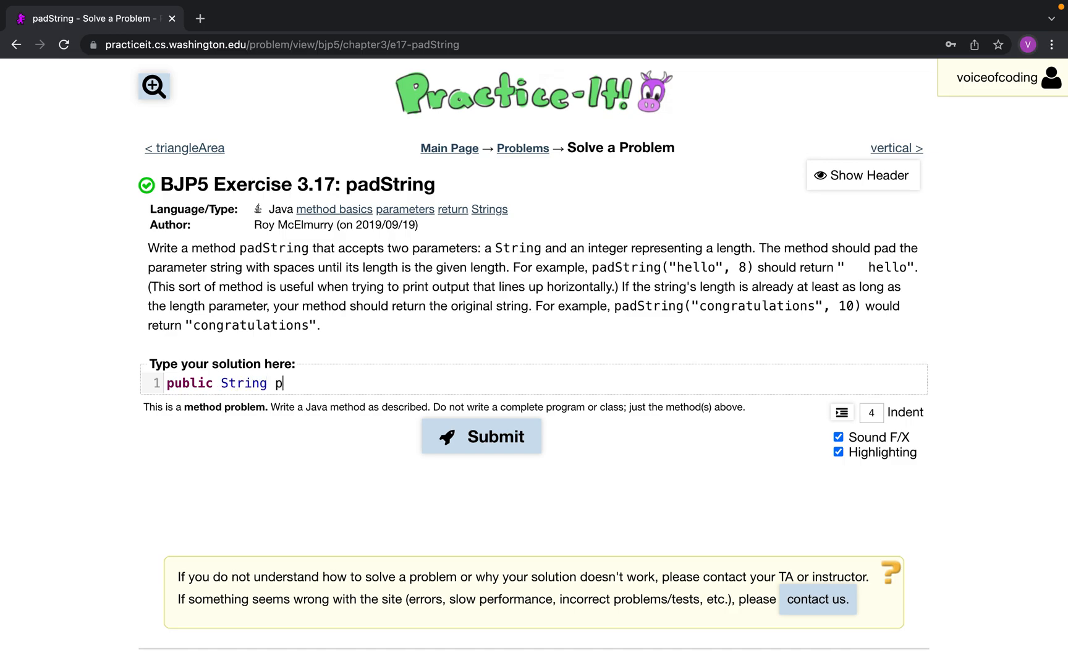
{"action": "type", "text": "adString"}
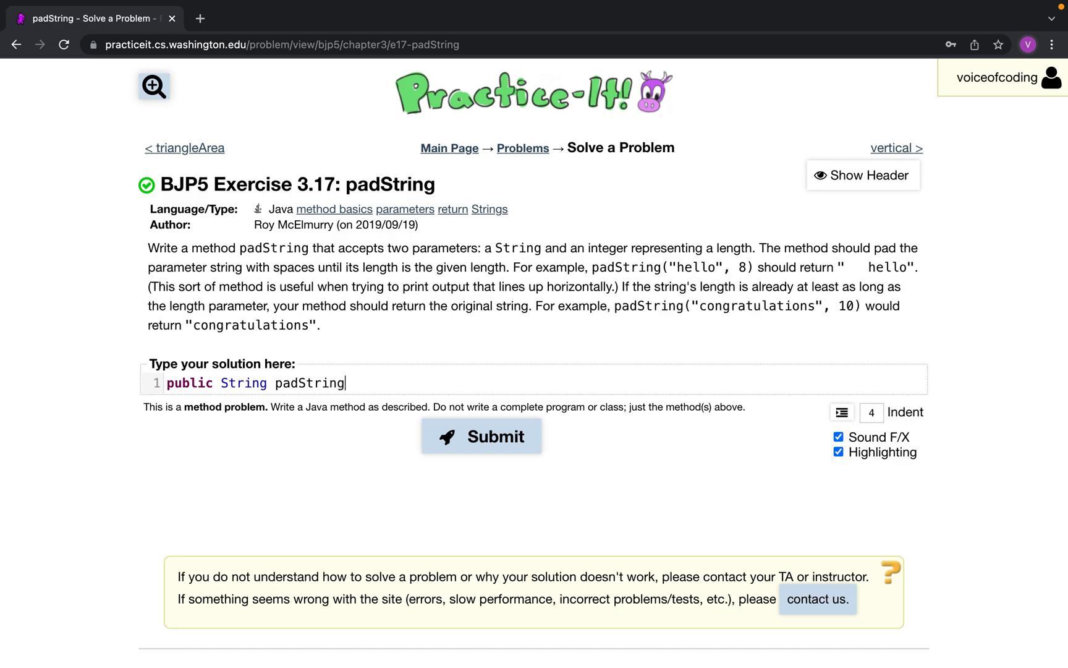
{"action": "type", "text": "(Str"}
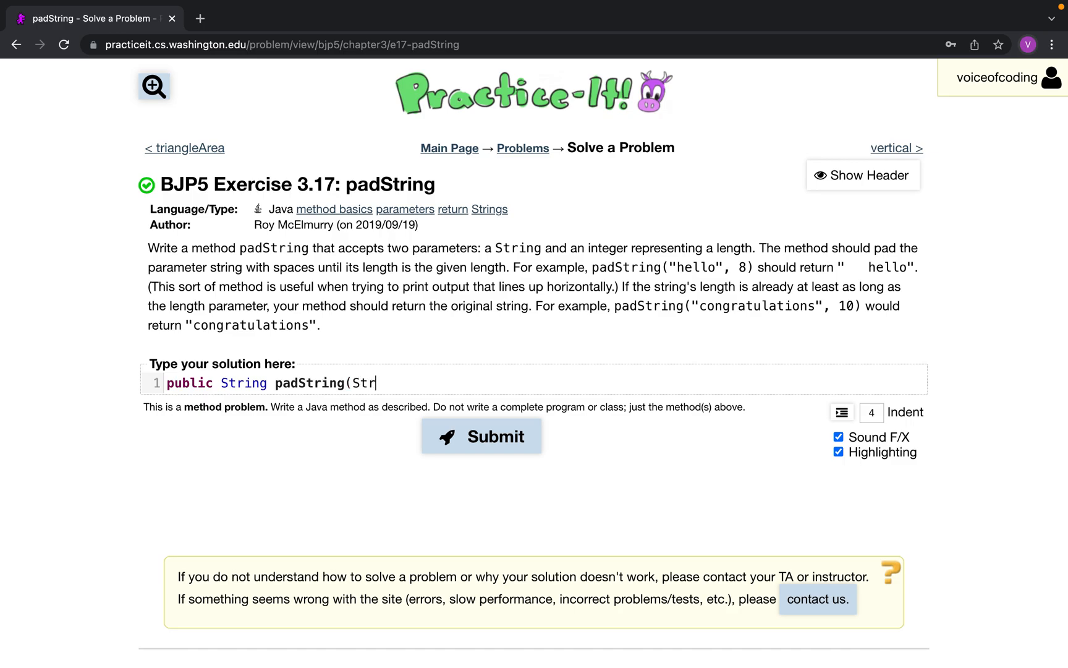
{"action": "type", "text": "ing s,"}
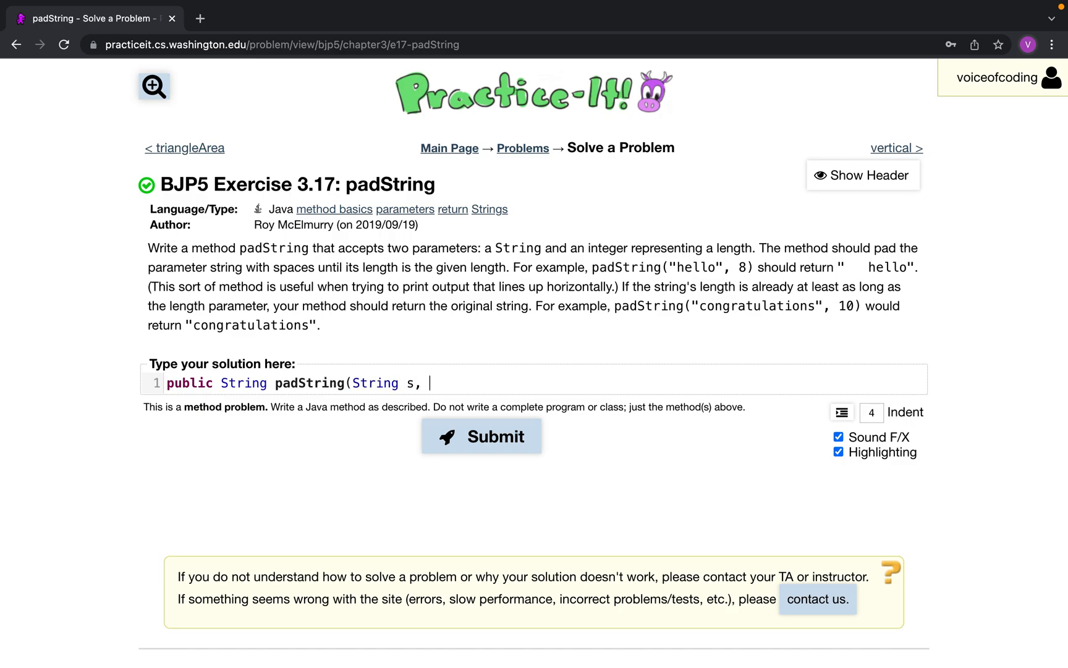
{"action": "type", "text": "int"}
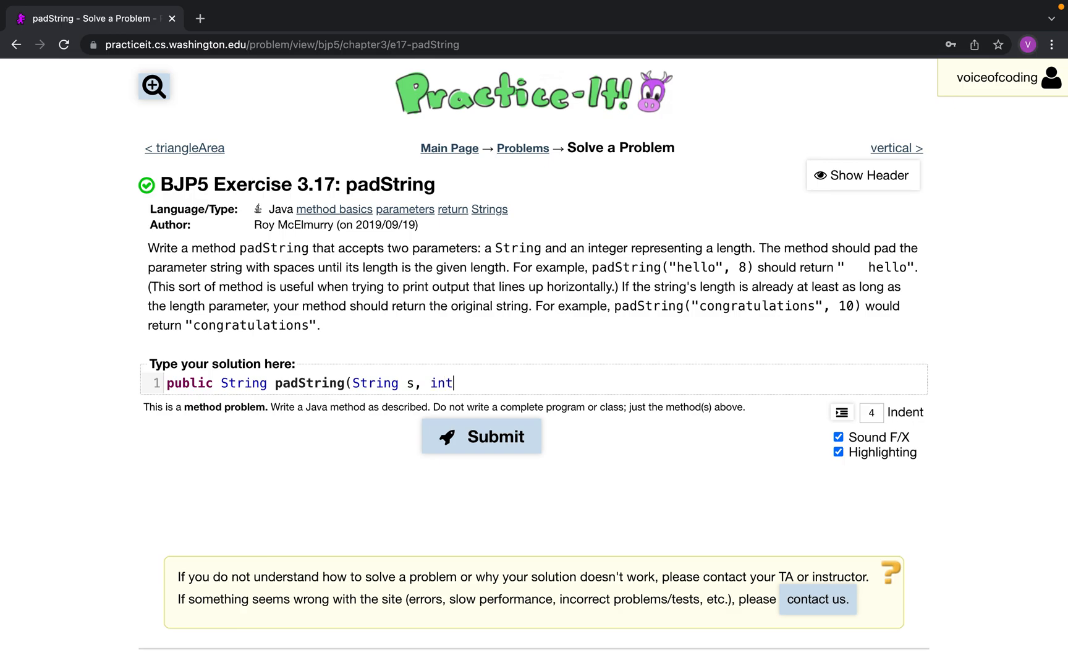
{"action": "type", "text": "i)"}
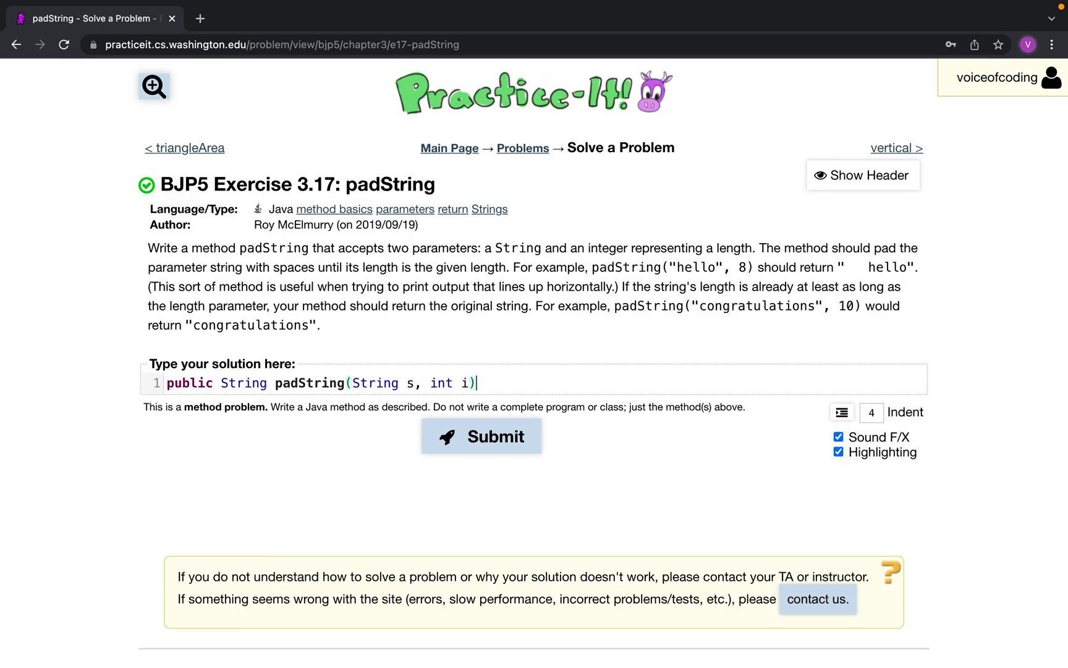
{"action": "type", "text": "a){"}
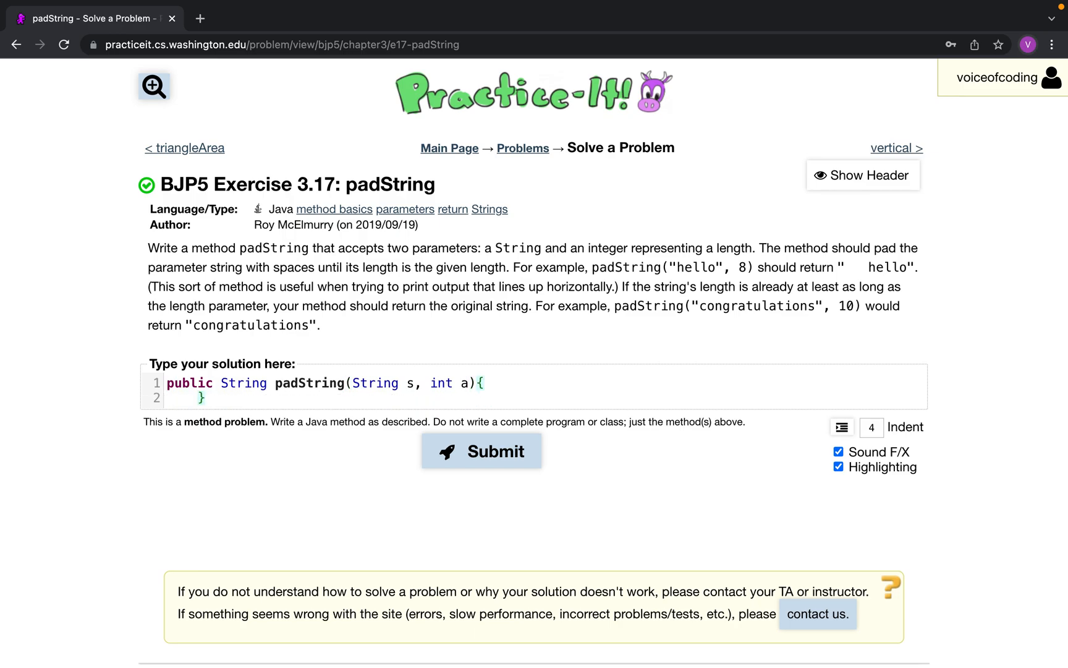
Declare int padding = Math.max(0, a-s.length()); as the body's first line.
{"action": "left_click", "coordinate": [197, 397]}
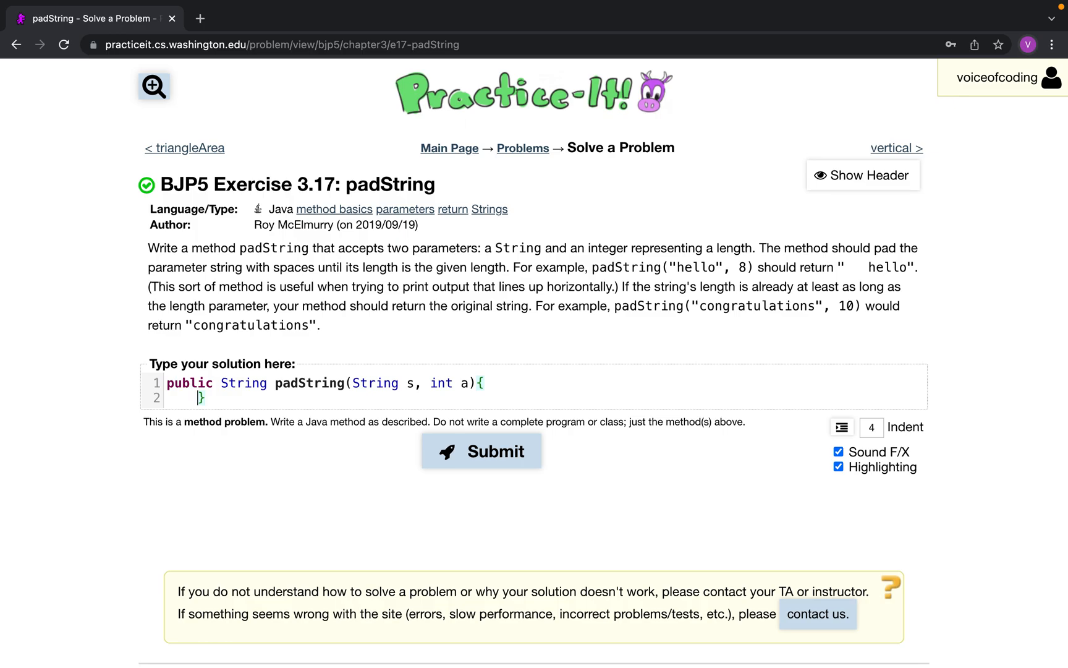
{"action": "type", "text": "int paddin"}
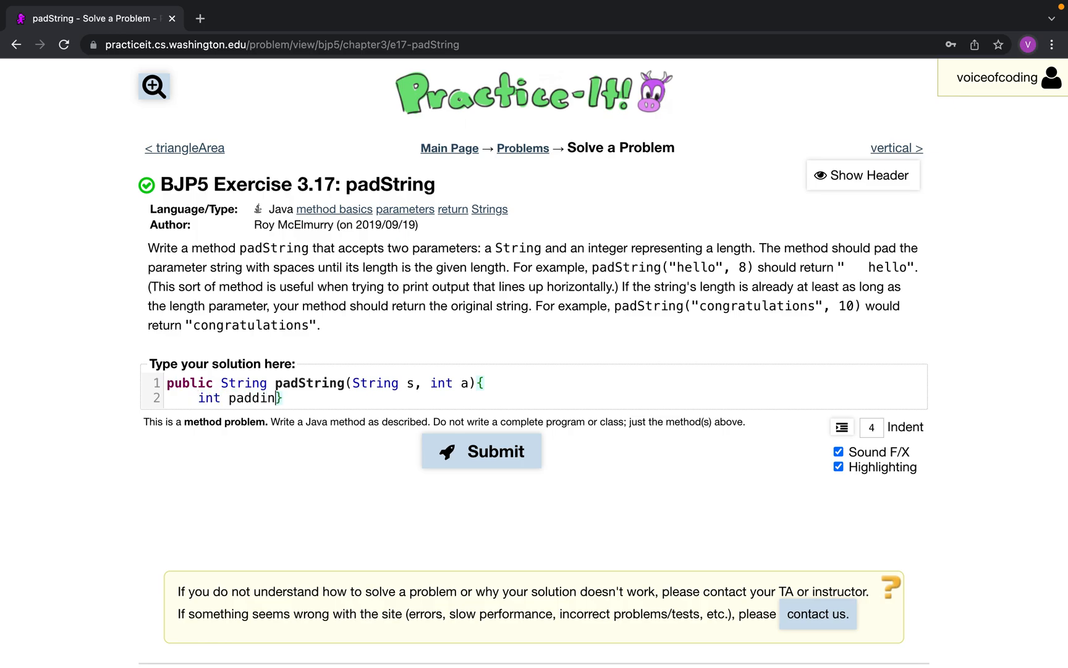
{"action": "type", "text": "g ="}
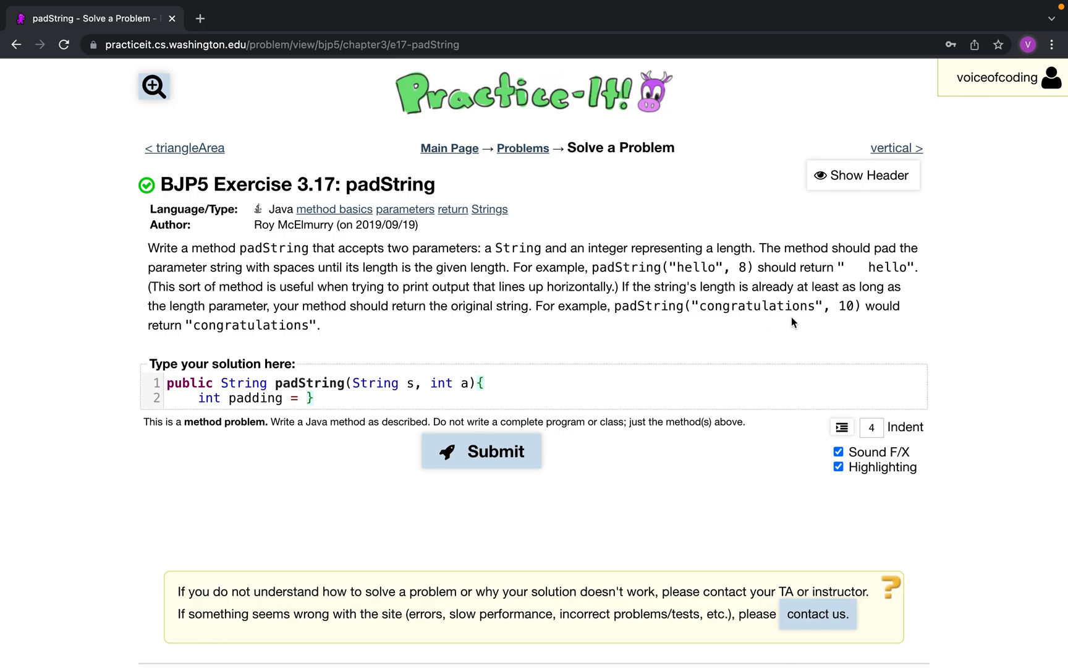
{"action": "type", "text": "Math.ma"}
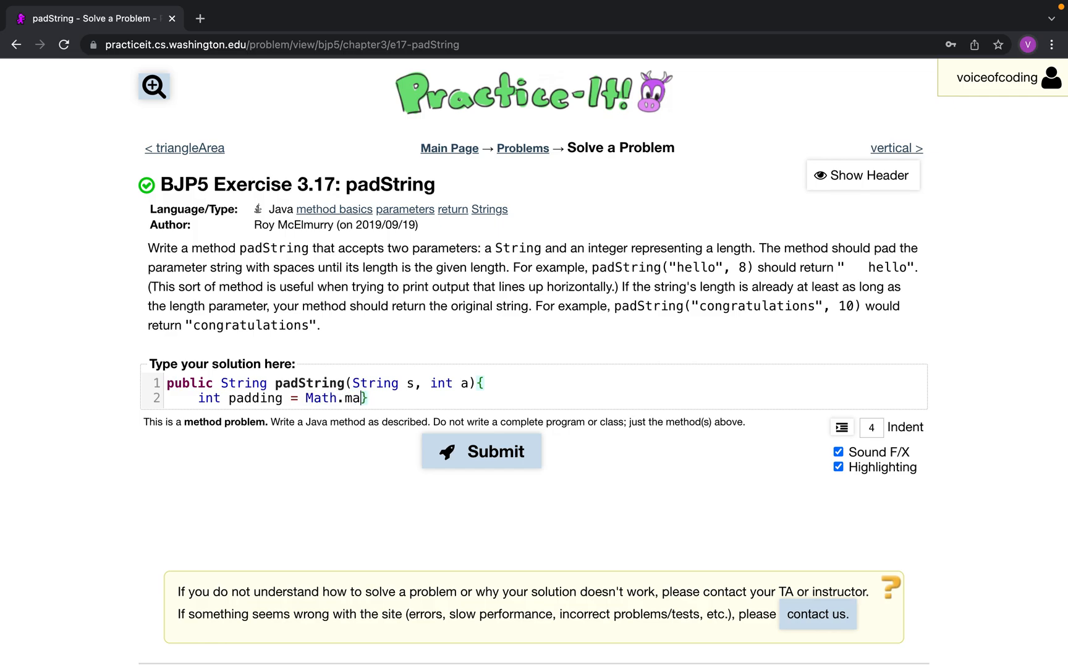
{"action": "type", "text": "x(0,"}
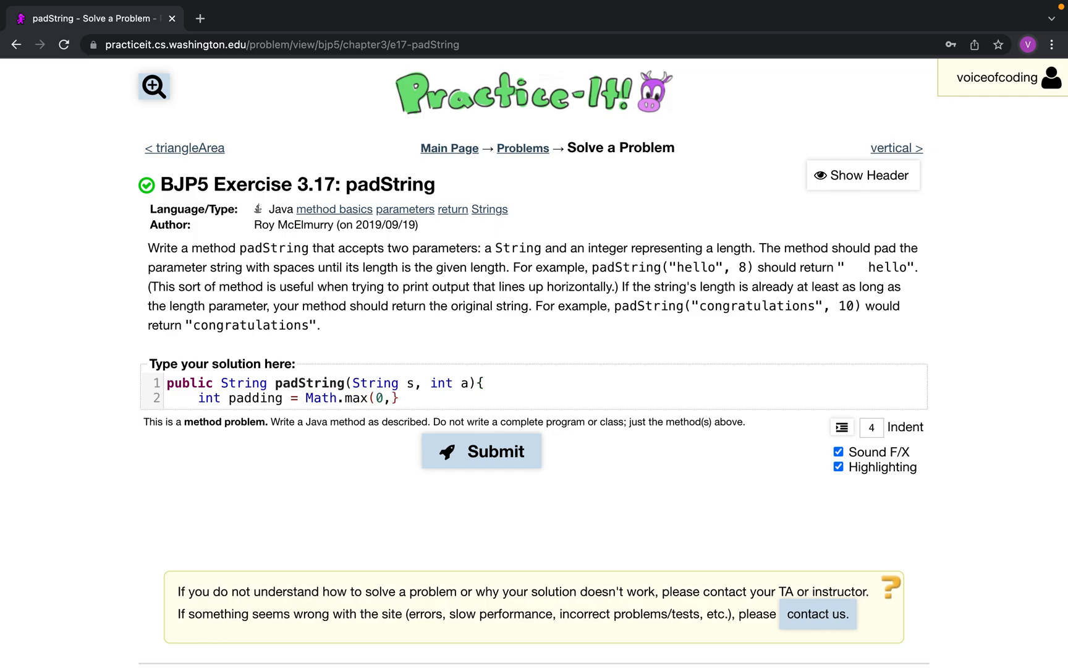
{"action": "type", "text": "a"}
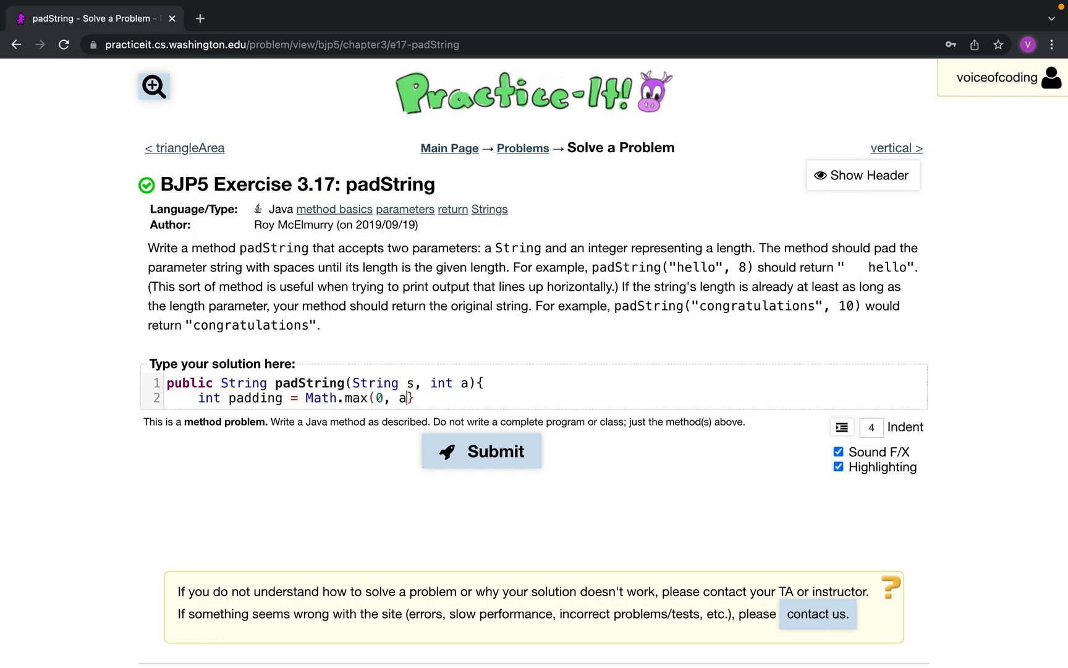
{"action": "type", "text": "-s.le"}
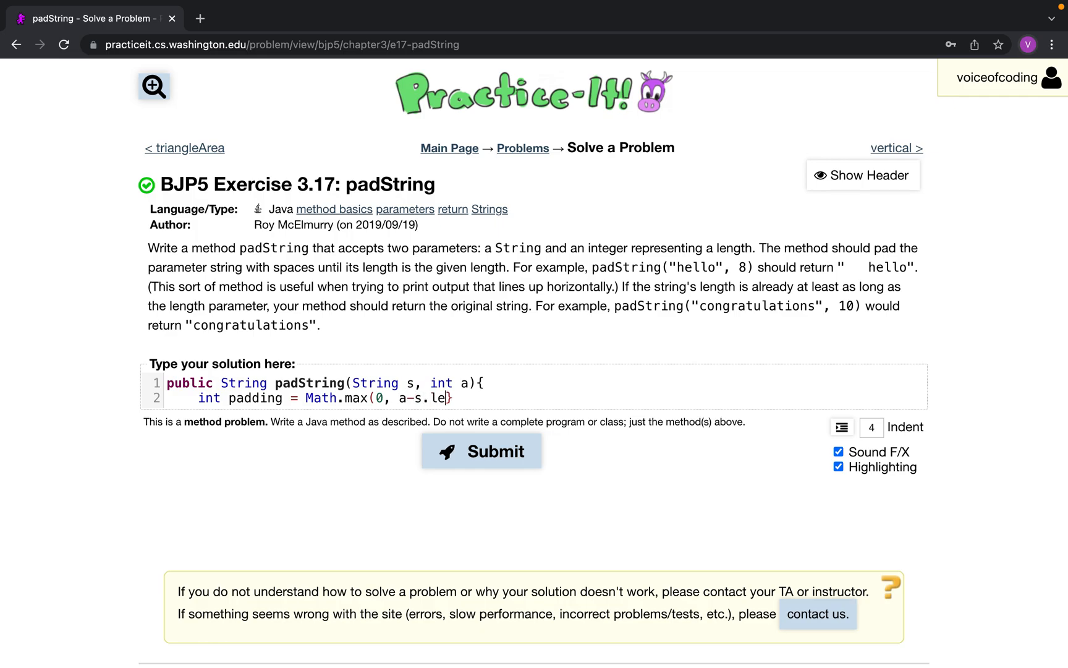
{"action": "type", "text": "ngth());"}
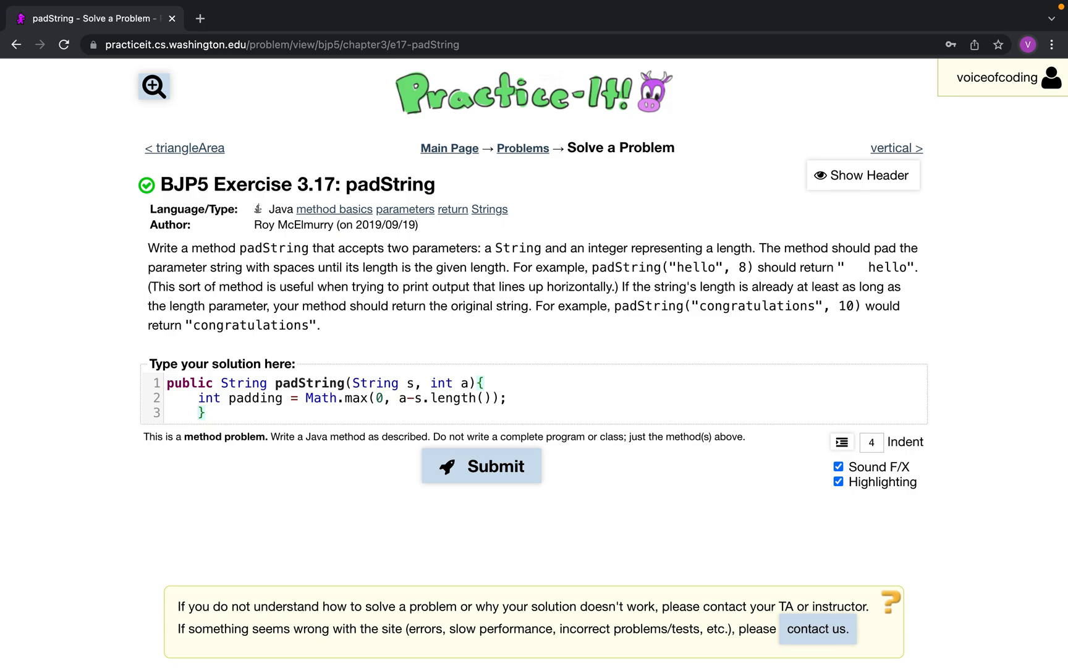
Declare String spaces = ""; below the padding line.
{"action": "type", "text": "S"}
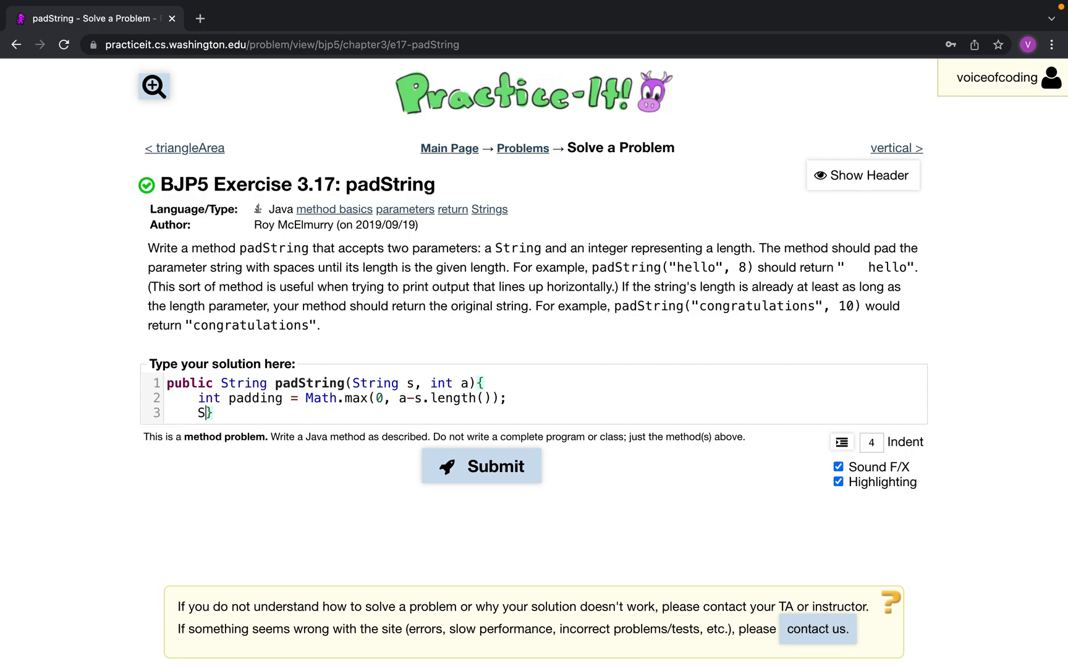
{"action": "type", "text": "tring spaces ="}
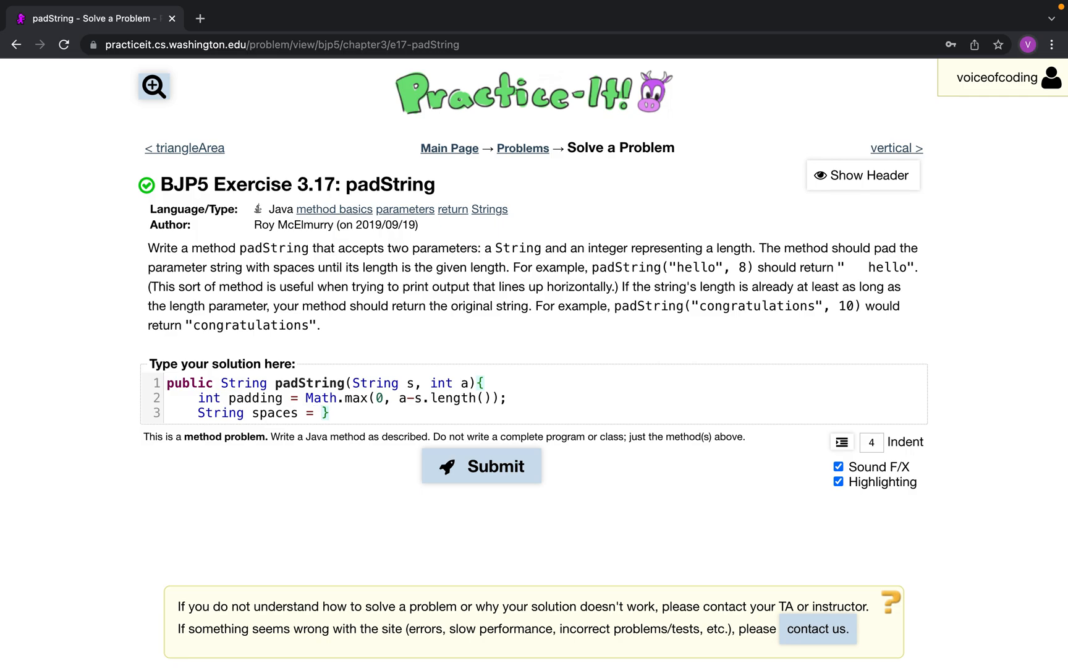
{"action": "type", "text": "\"\""}
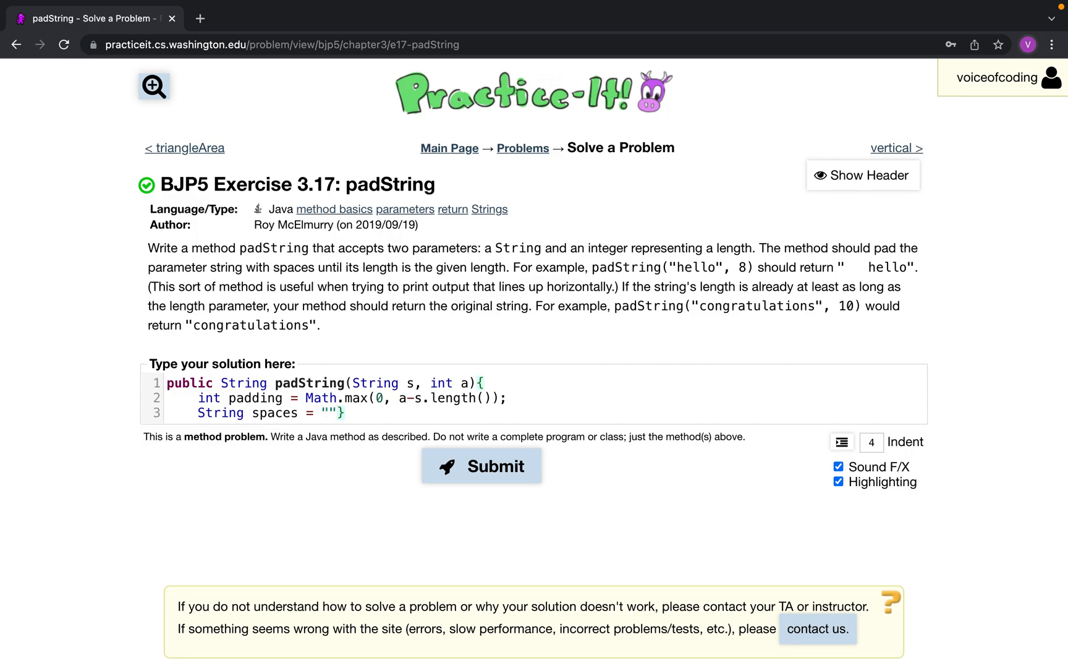
{"action": "type", "text": ";"}
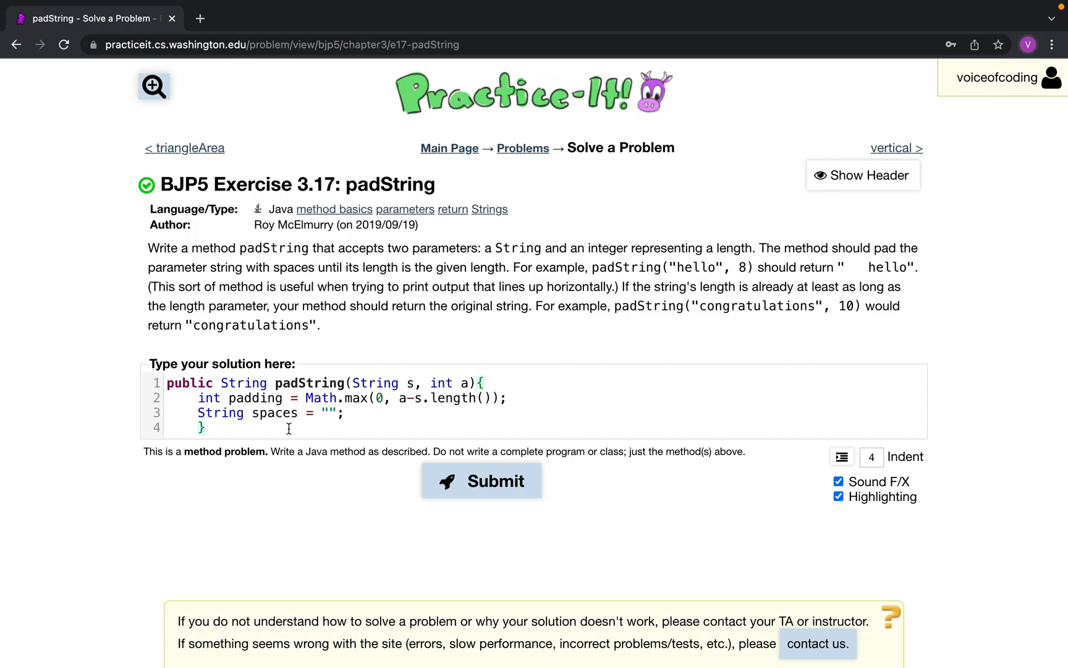
Open the loop for(int i = 0; i < padding; i++){ after the spaces declaration.
{"action": "type", "text": "for(int"}
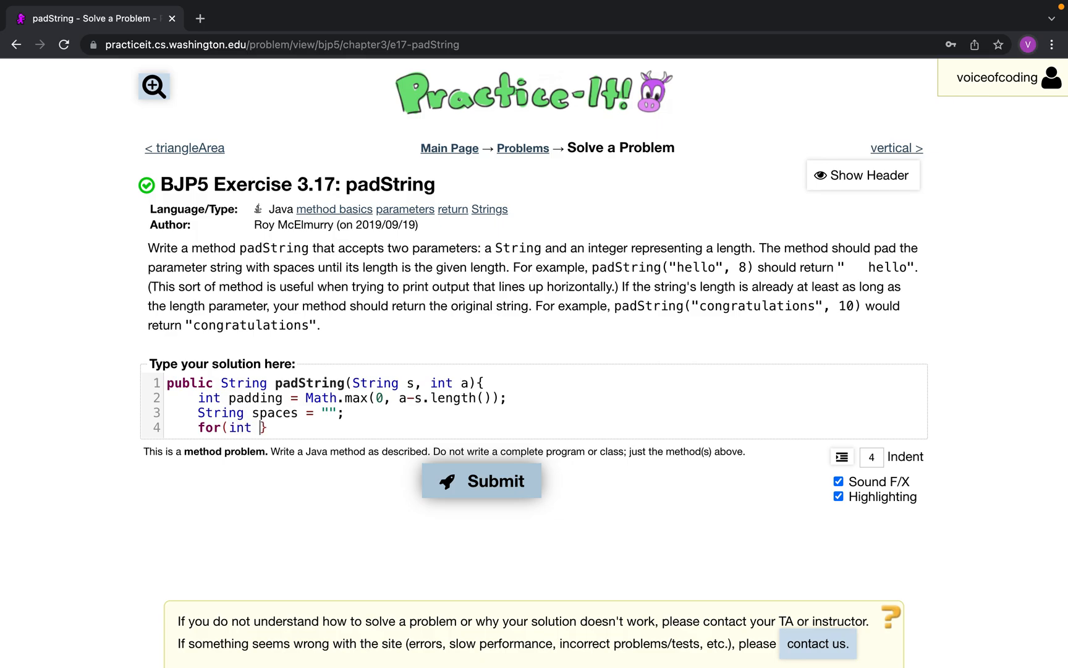
{"action": "type", "text": "i = 0; i"}
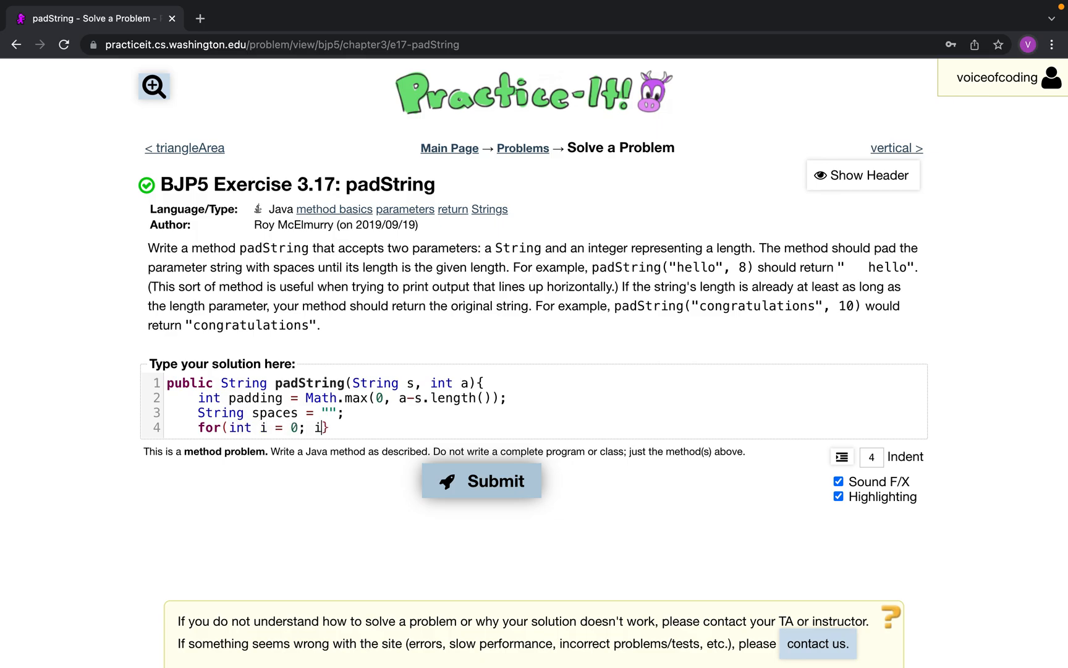
{"action": "type", "text": "< padding"}
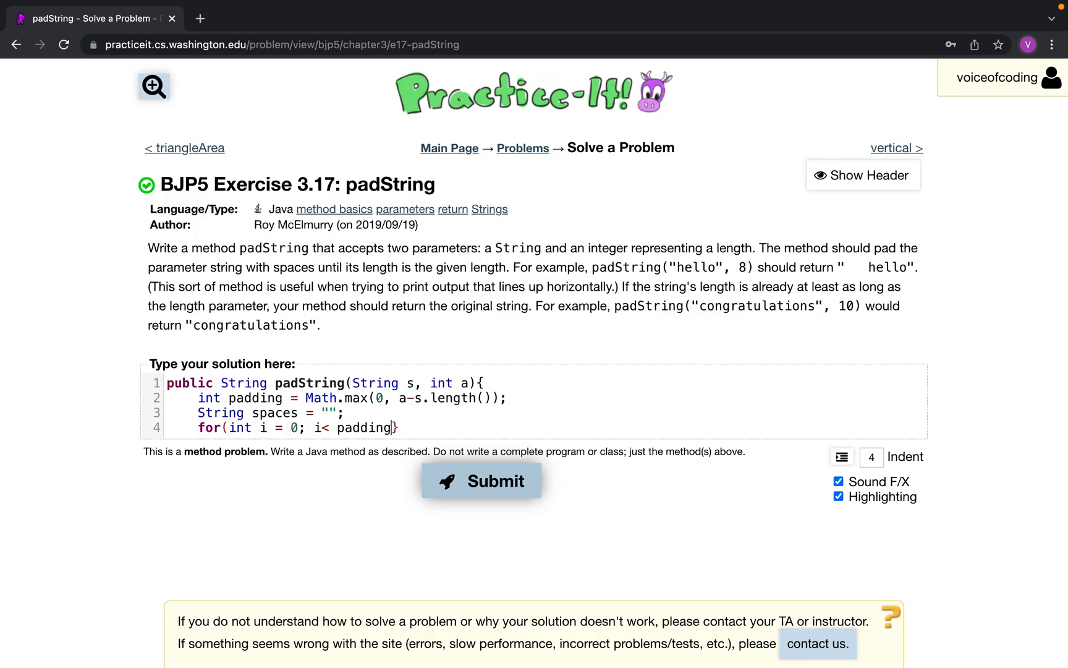
{"action": "type", "text": "; i++)}"}
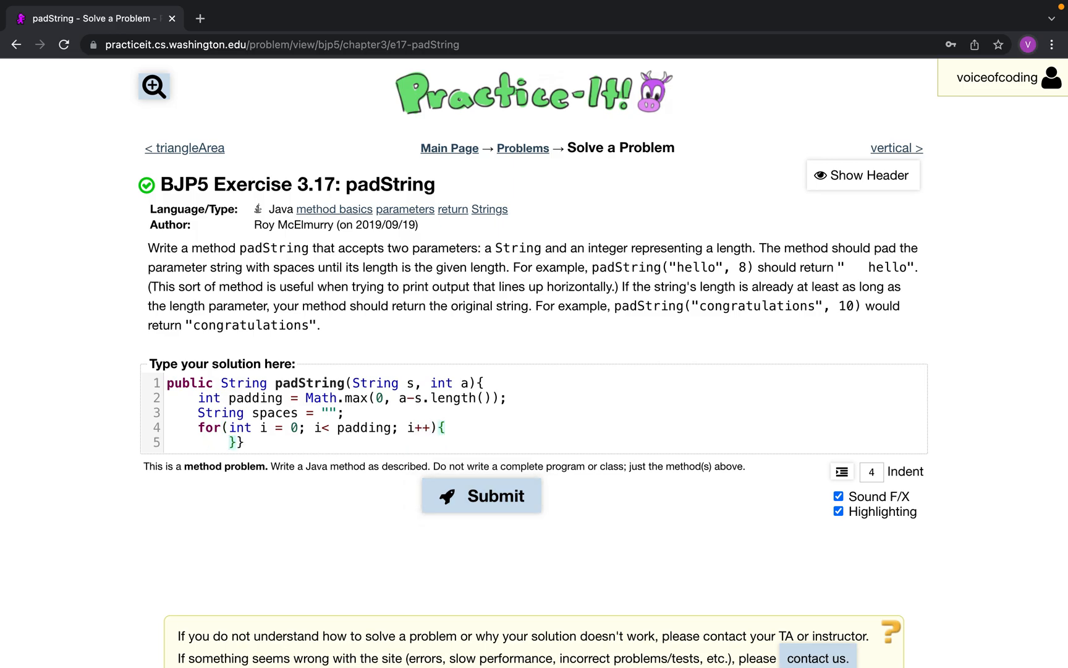
Inside the loop, append one space each pass with spaces = spaces + " ";.
{"action": "type", "text": "spaces = sapce"}
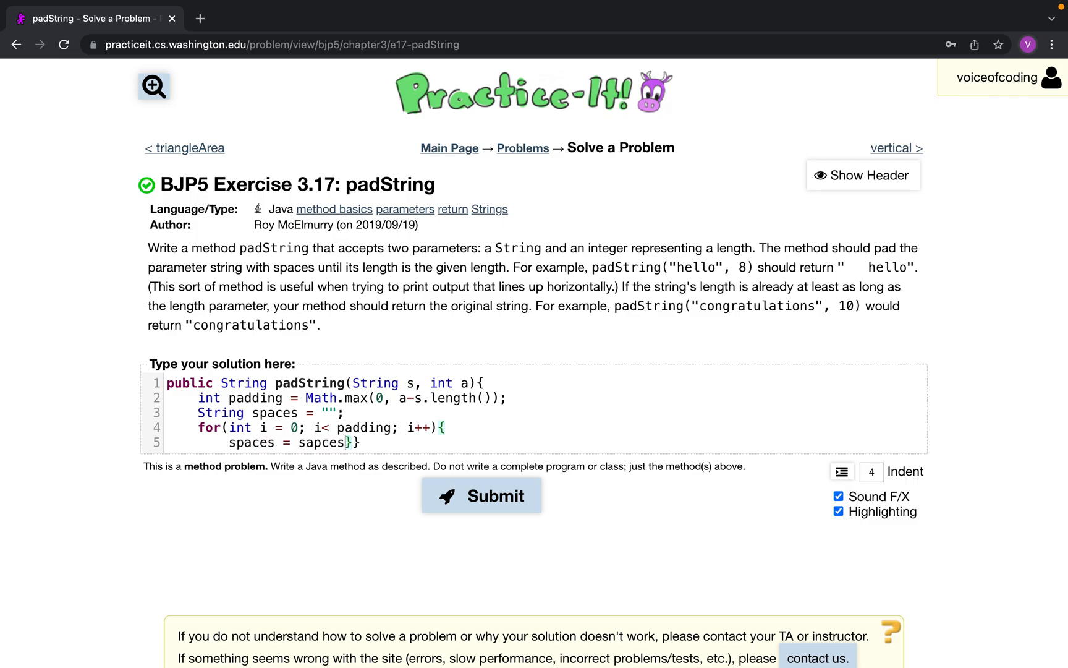
{"action": "type", "text": "spaces"}
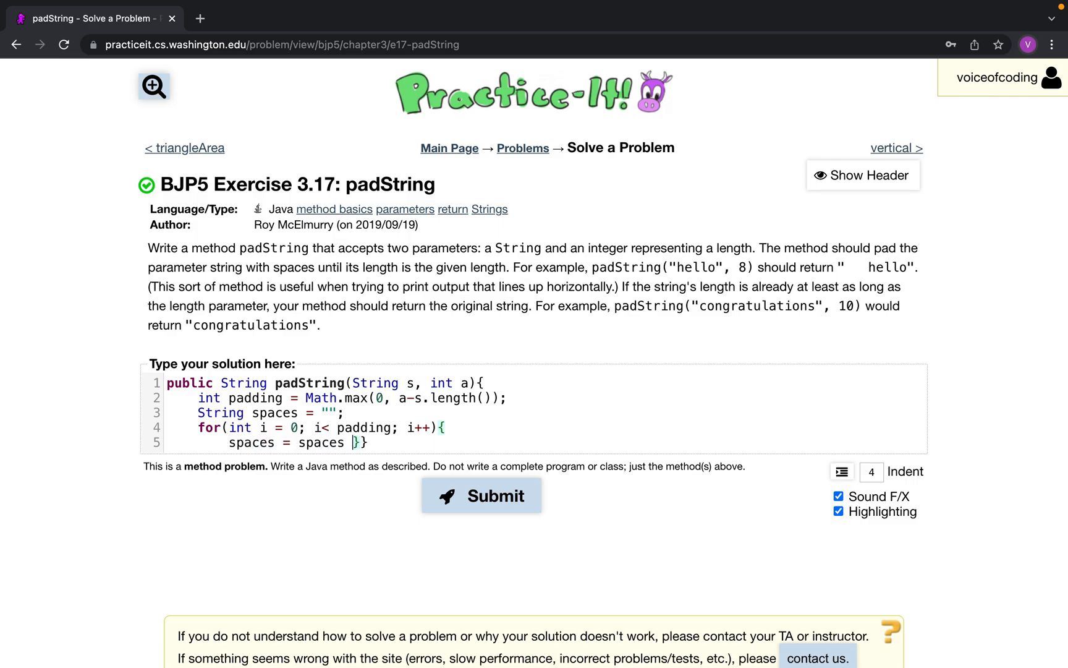
{"action": "type", "text": "+ \" \""}
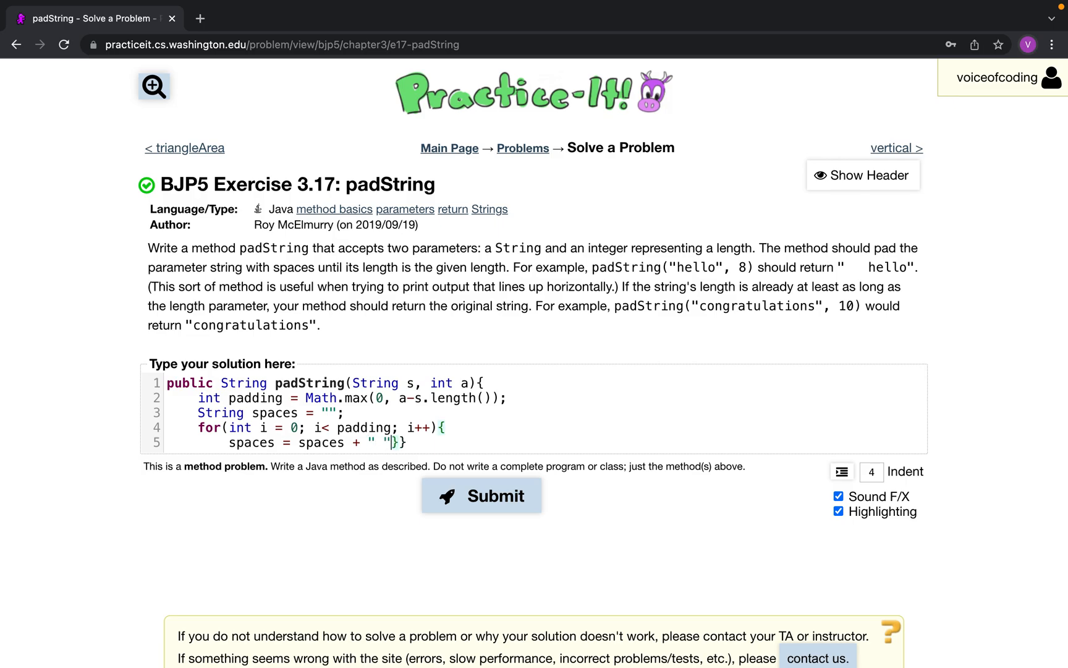
{"action": "type", "text": ";"}
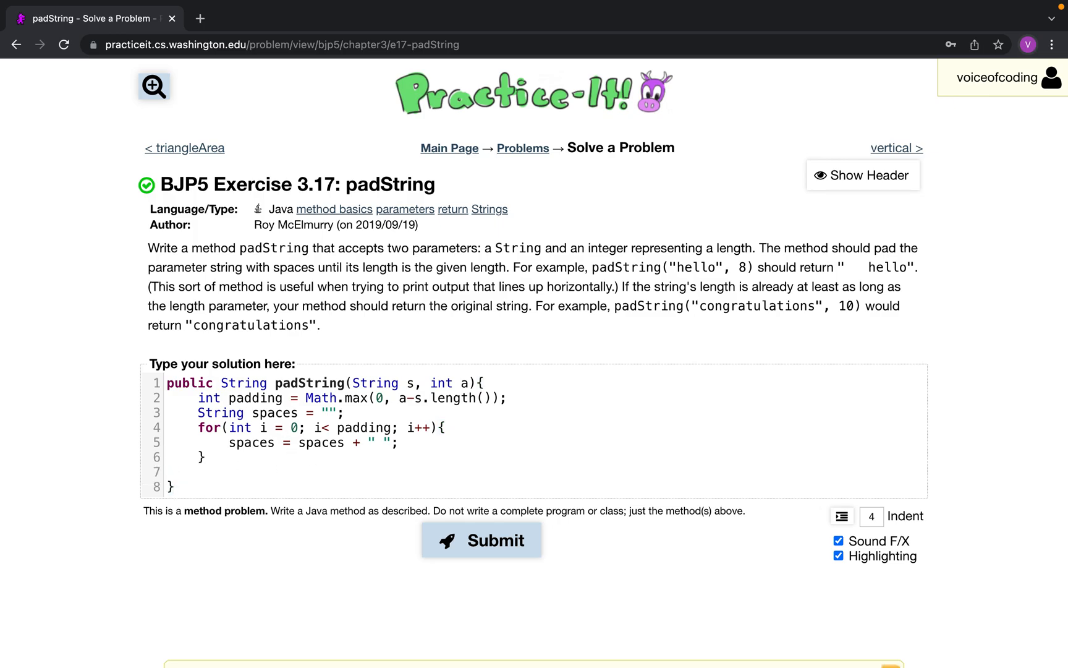
After the loop, build String answer = spaces + s; and return answer;.
{"action": "type", "text": "return"}
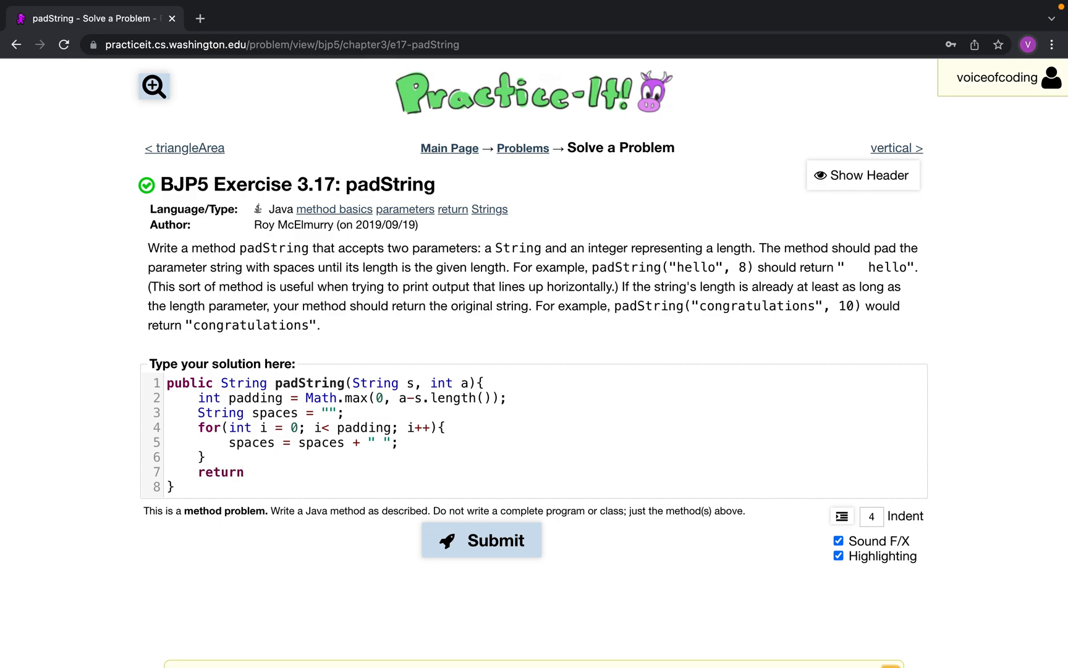
{"action": "key", "text": "Backspace"}
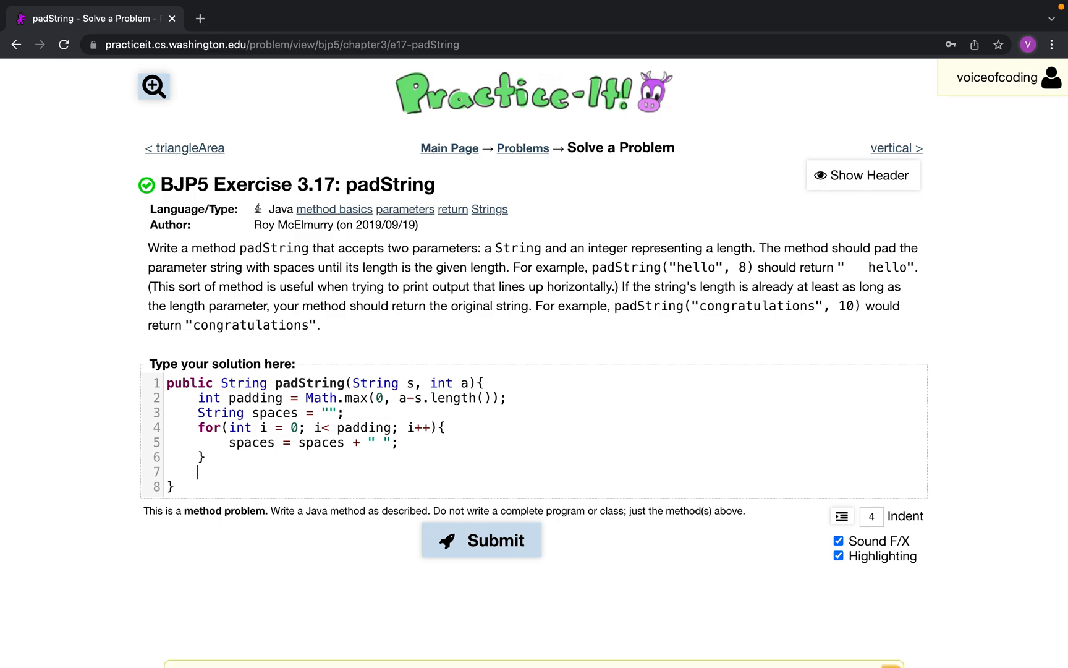
{"action": "type", "text": "String answ"}
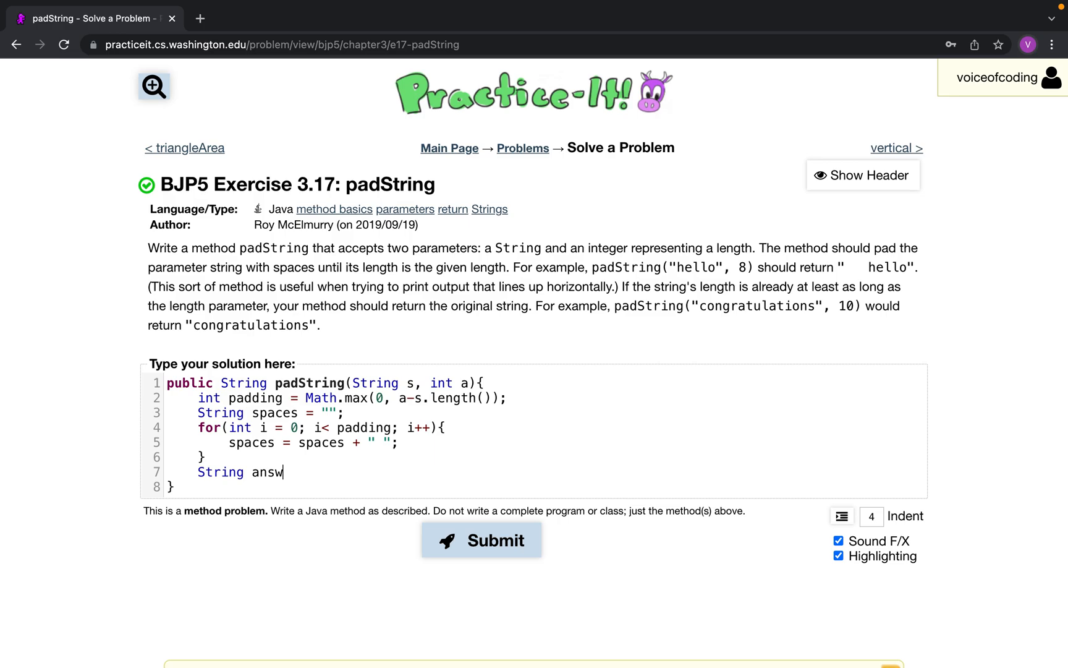
{"action": "type", "text": "er = spac"}
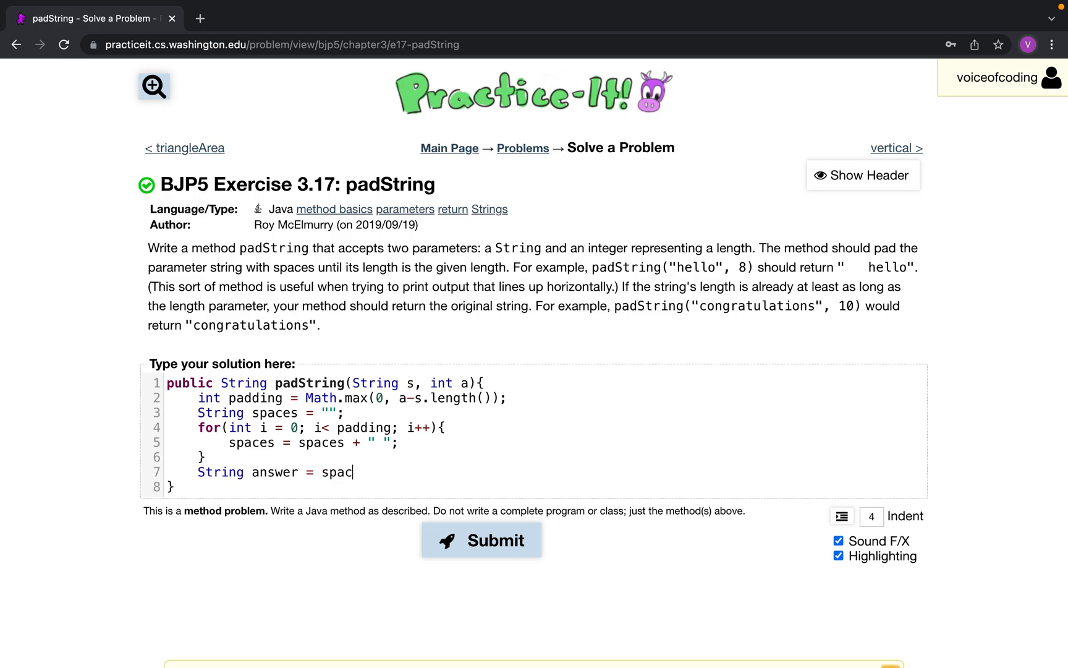
{"action": "type", "text": "es +"}
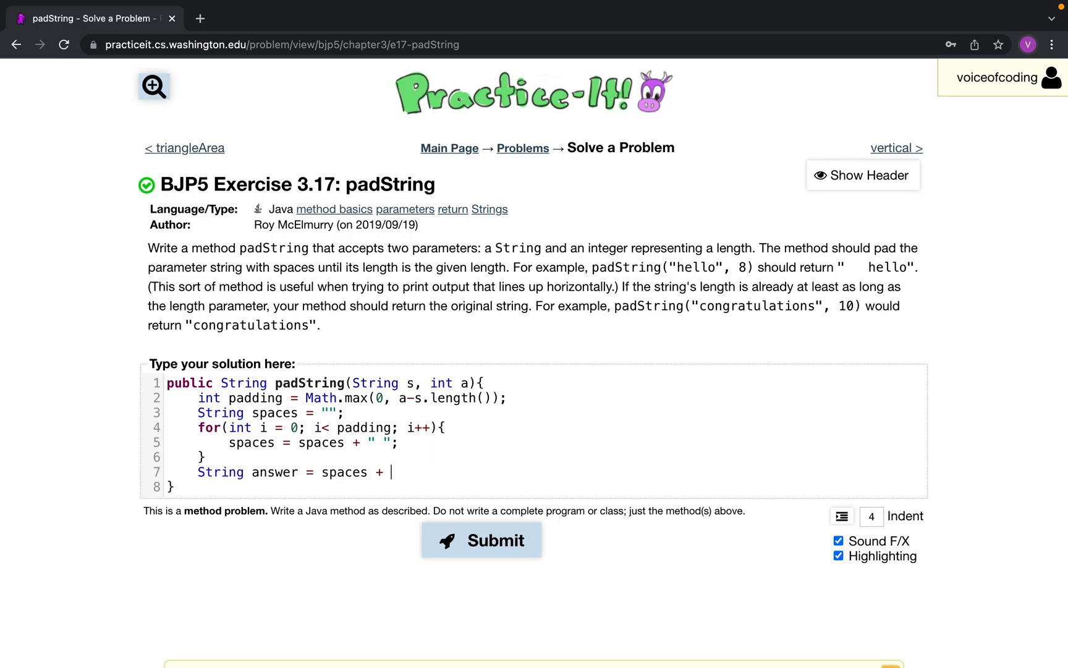
{"action": "type", "text": "s;"}
{"action": "type", "text": "retur"}
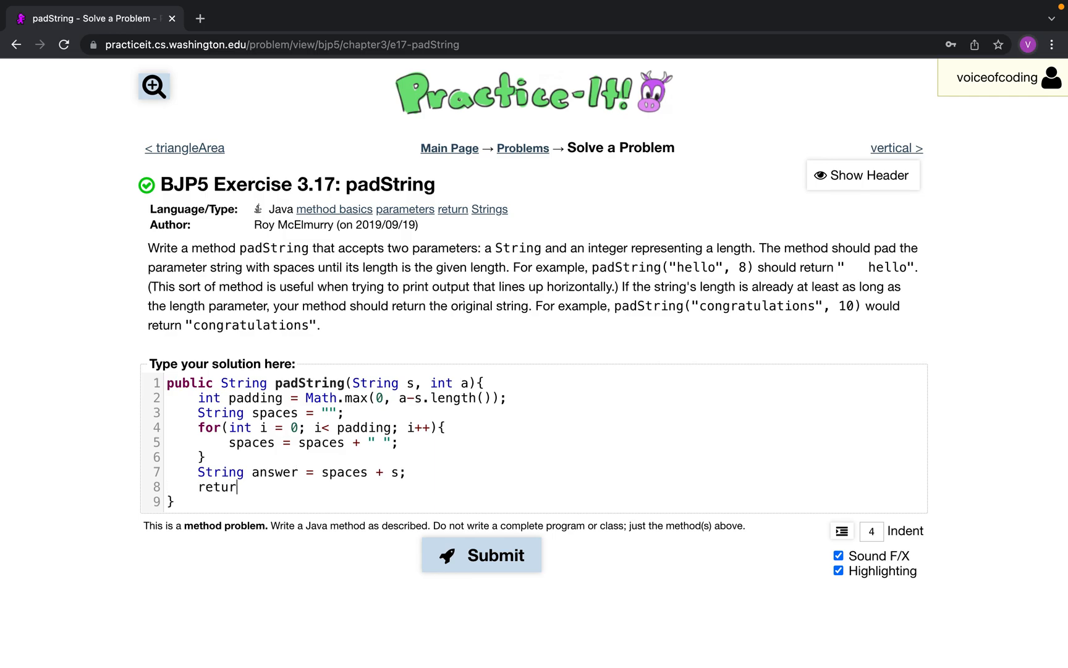
{"action": "type", "text": "n answer;"}
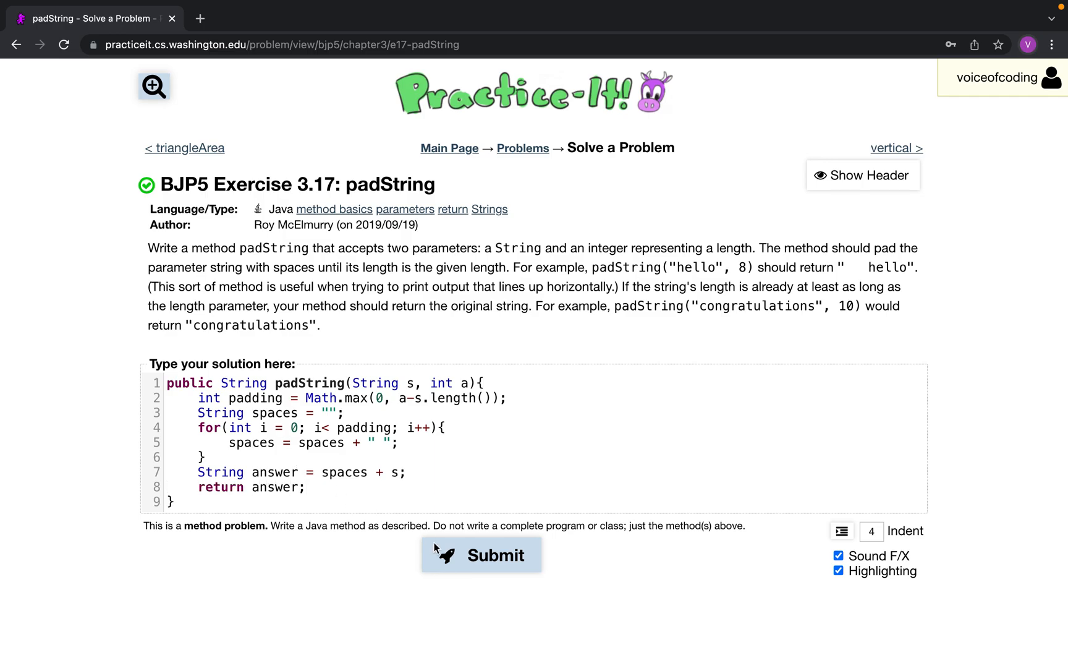
Submit the padString solution and see all 5 of 5 tests pass.
{"action": "left_click", "coordinate": [480, 554]}
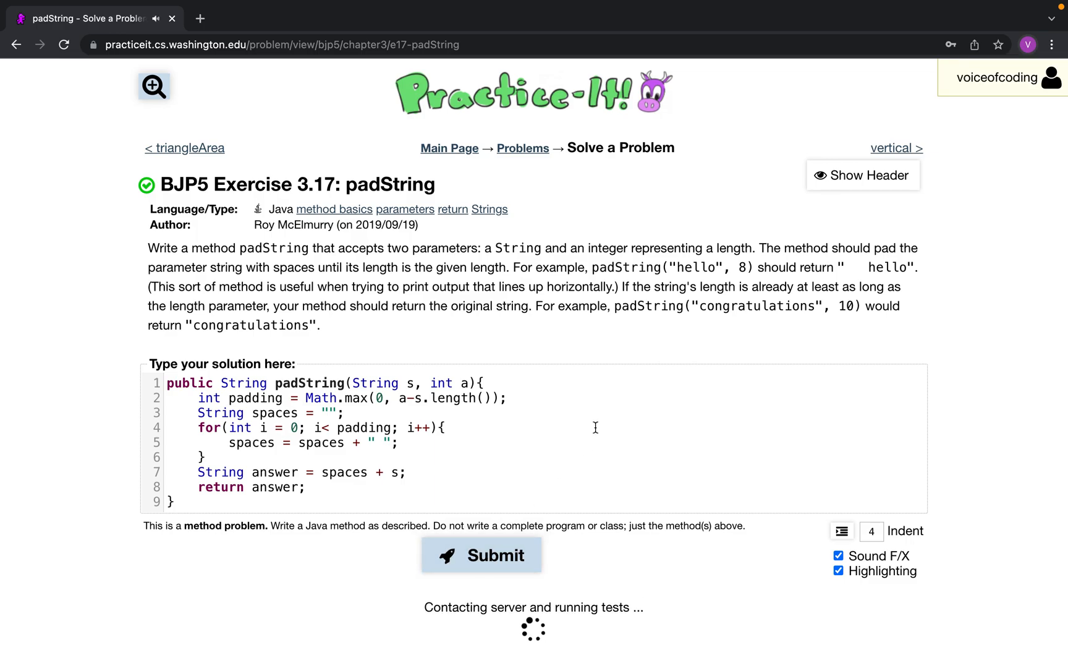
{"action": "left_click", "coordinate": [482, 553]}
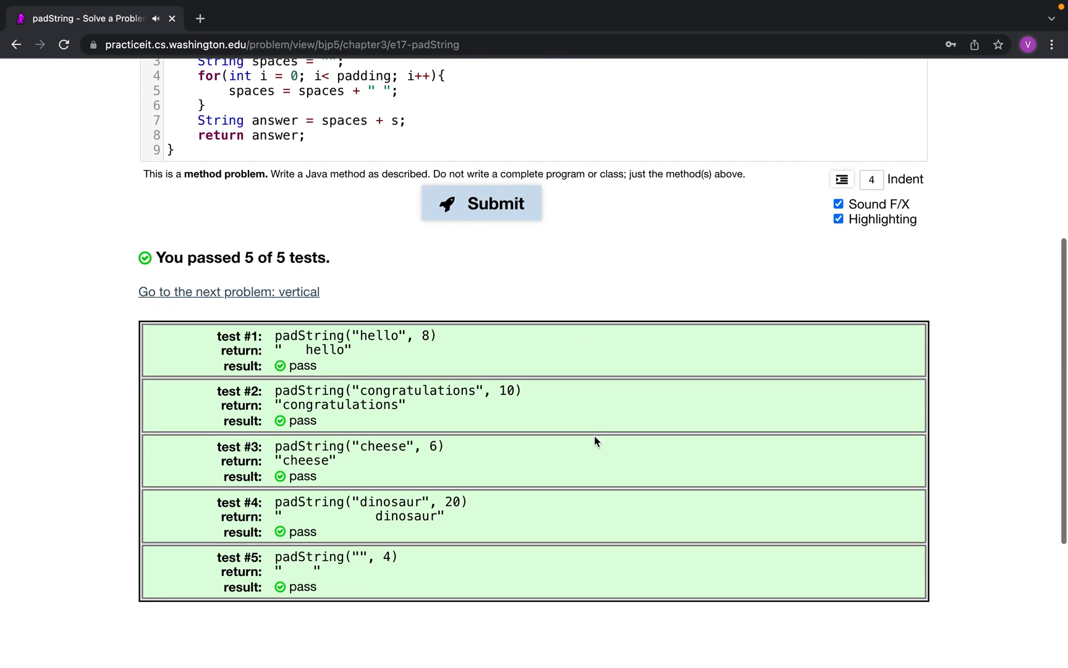